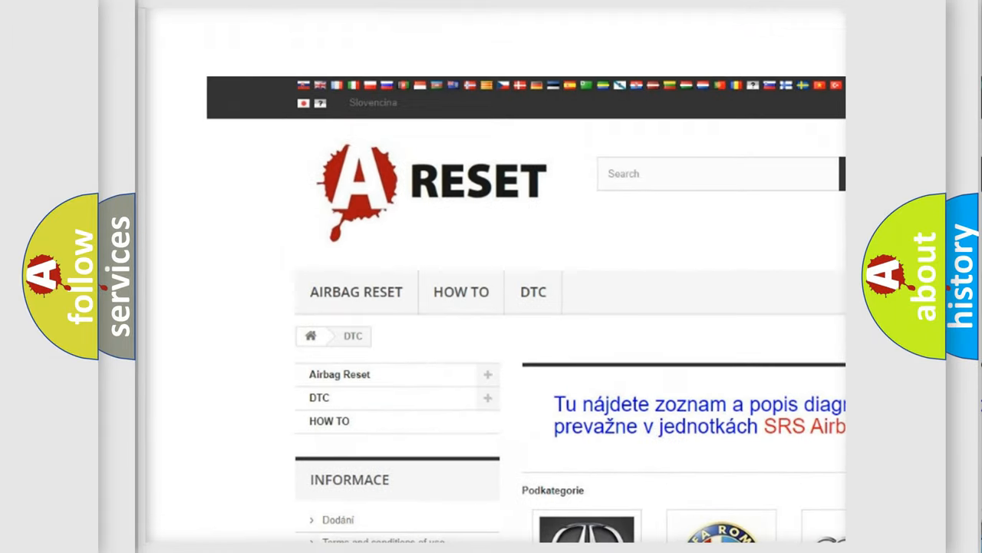
# Open the Jeep DTC subcategory page showing its grid of airbag diagnostic trouble codes
pyautogui.scroll(-3)
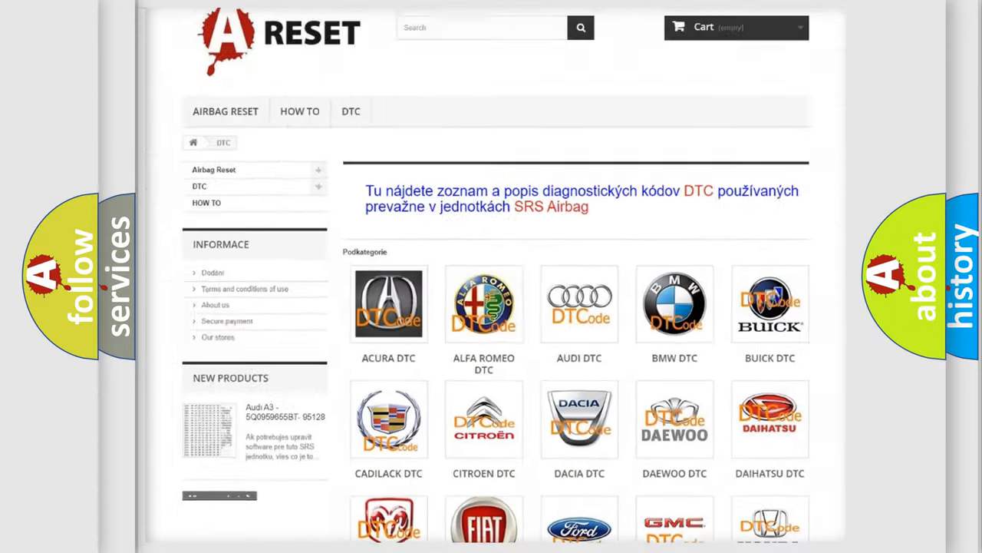
pyautogui.scroll(-3)
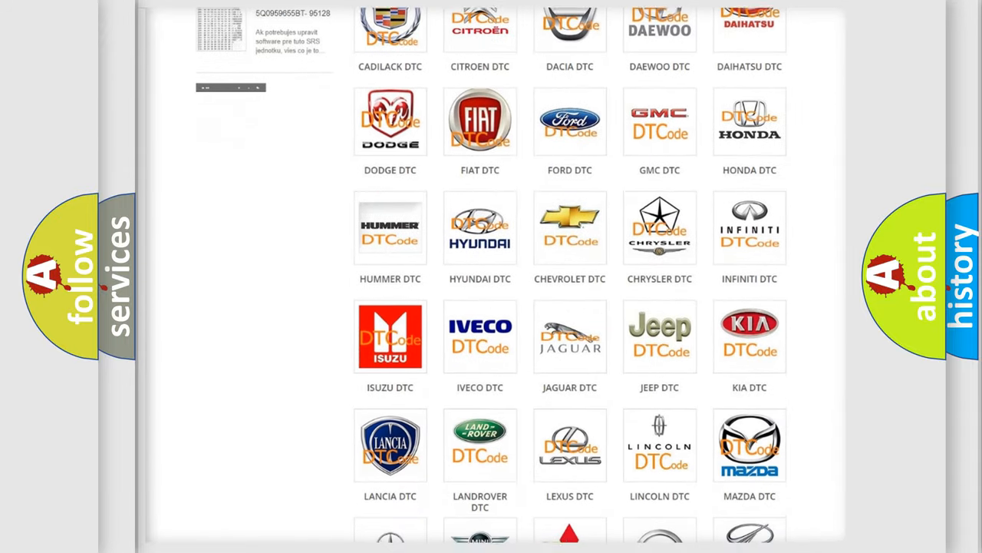
pyautogui.scroll(-3)
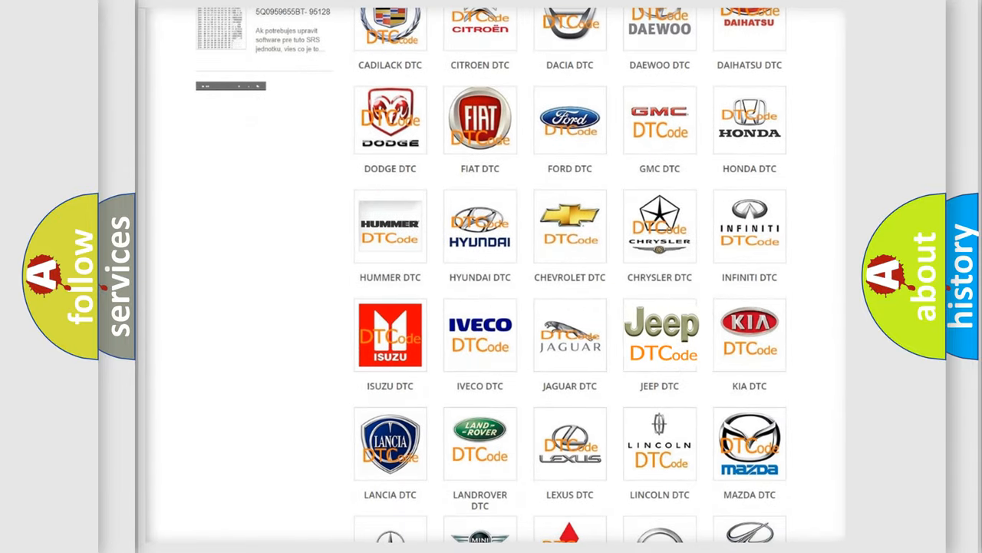
pyautogui.click(661, 335)
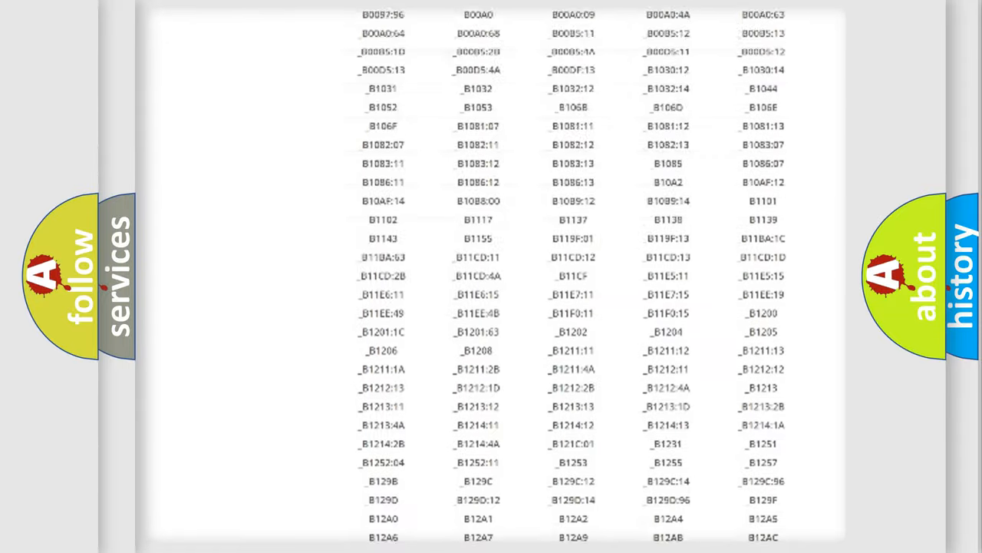
pyautogui.scroll(3)
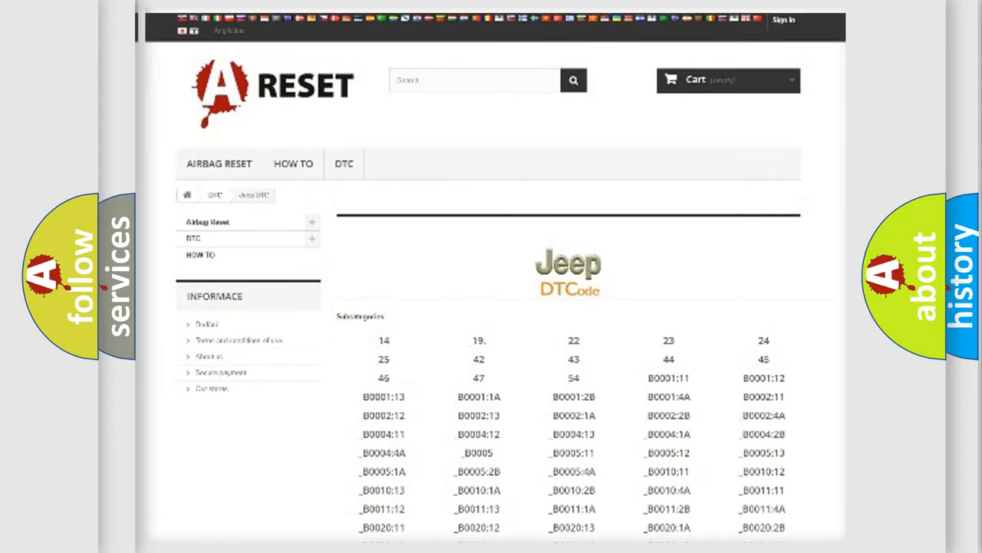